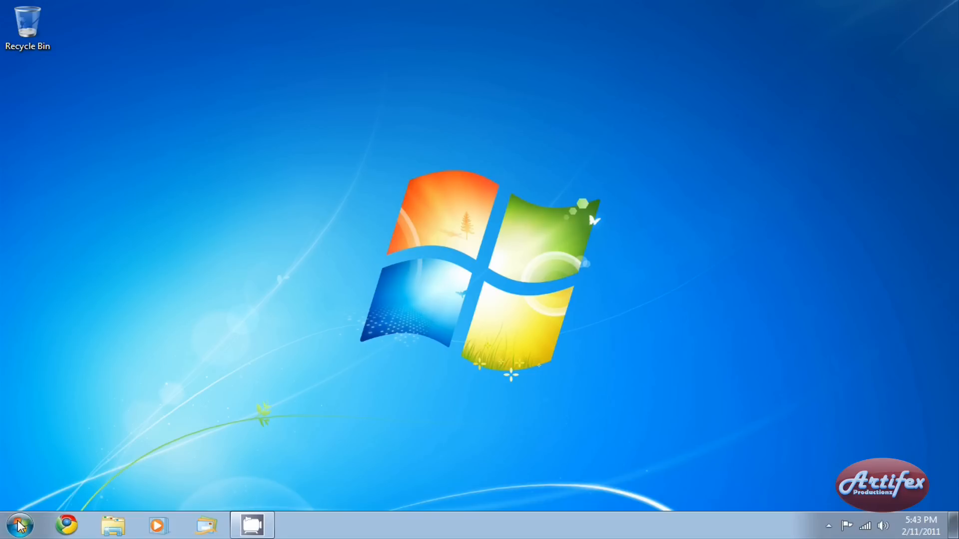
Start Office so it prompts for a product key, then dismiss it
{"action": "left_click", "coordinate": [18, 524]}
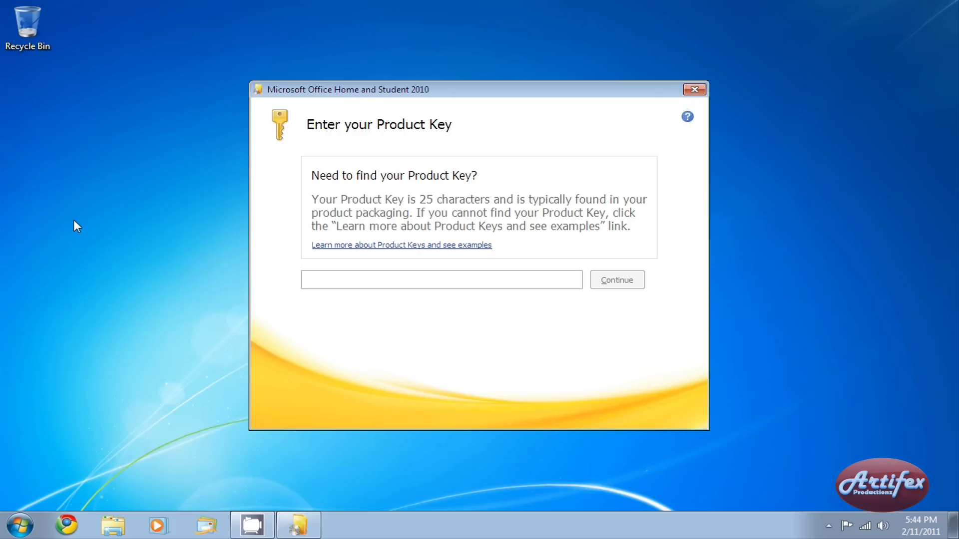
{"action": "left_click", "coordinate": [441, 279]}
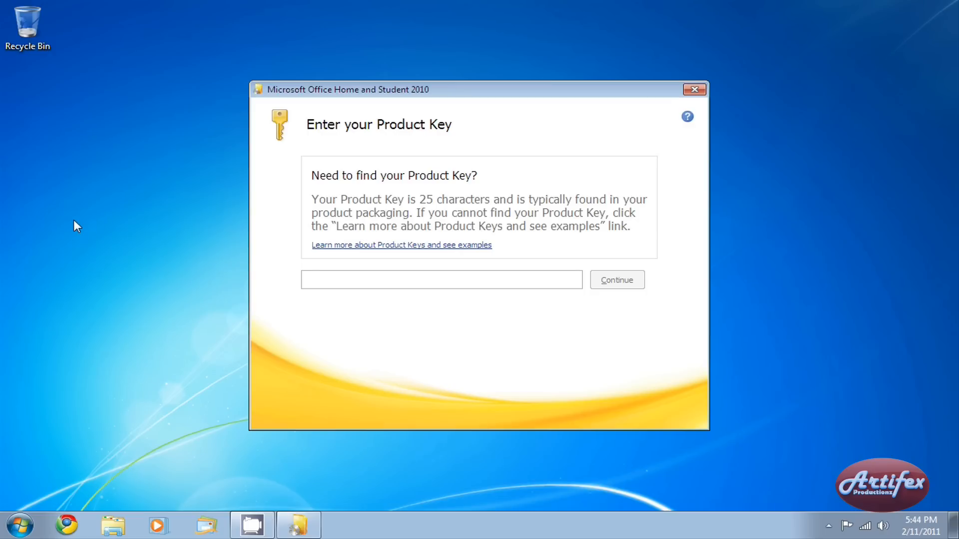
{"action": "left_click", "coordinate": [441, 280]}
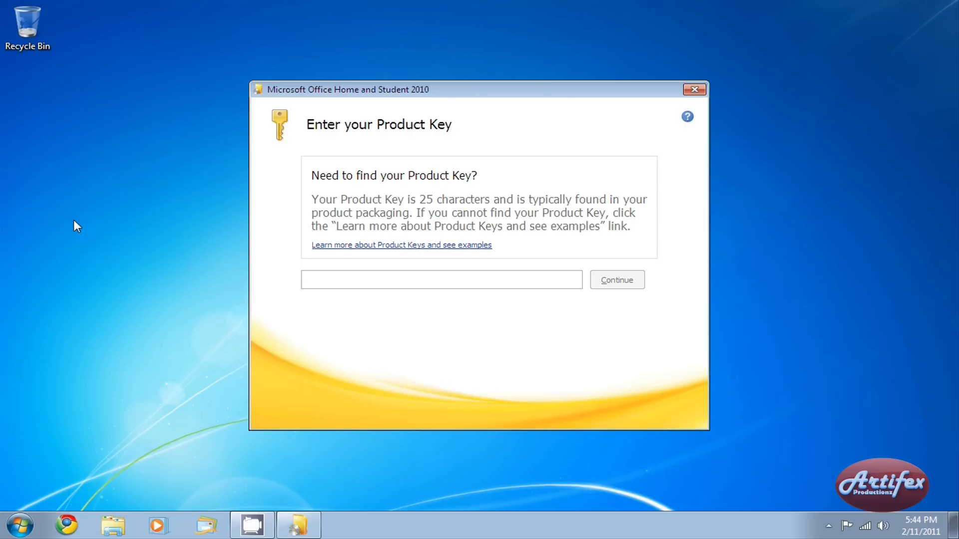
{"action": "left_click", "coordinate": [440, 280]}
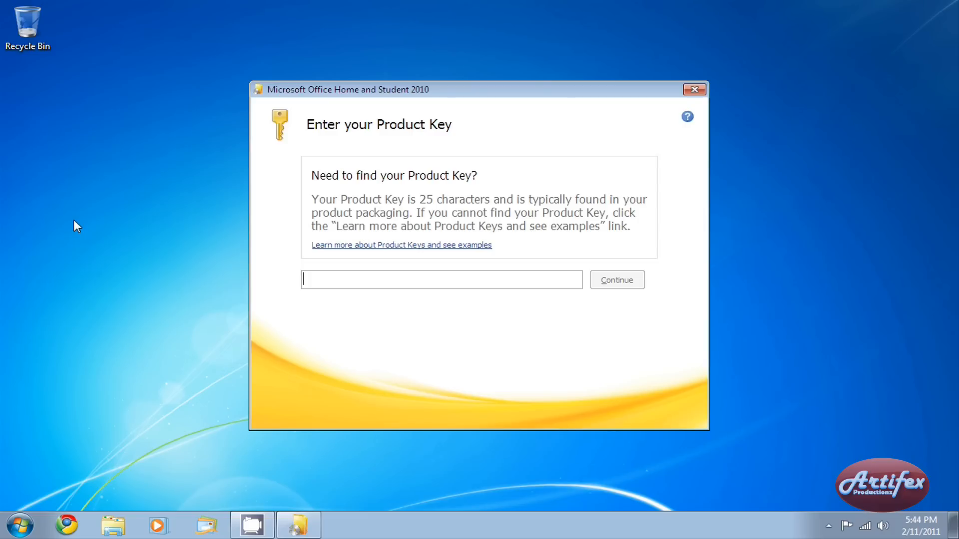
{"action": "left_click", "coordinate": [694, 89]}
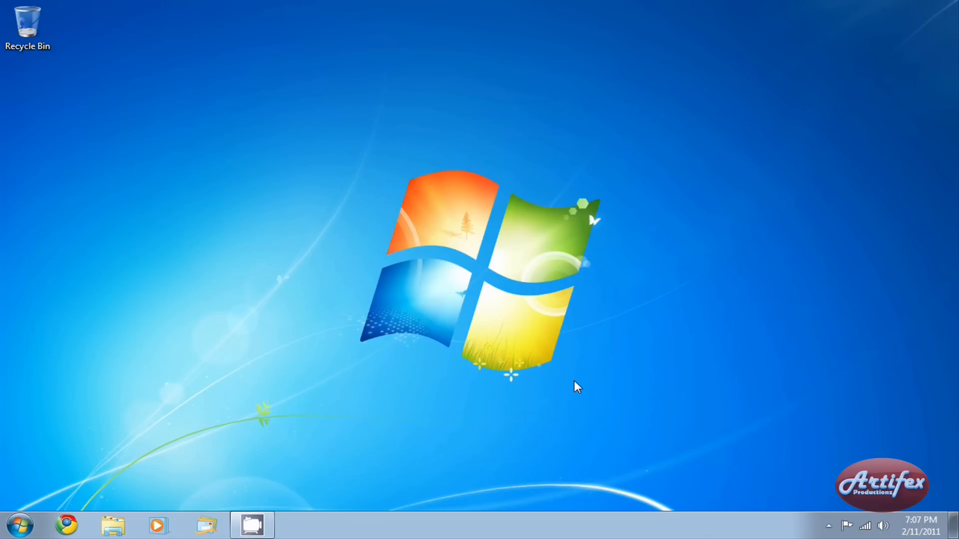
{"action": "mouse_move", "coordinate": [5, 513]}
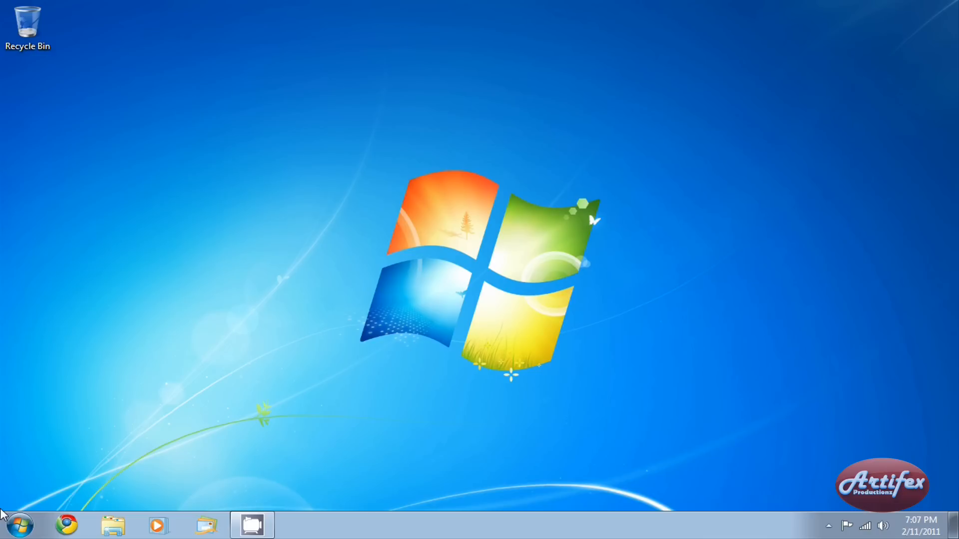
Search 'Service' from the Start menu and bring up the Services console
{"action": "left_click", "coordinate": [18, 524]}
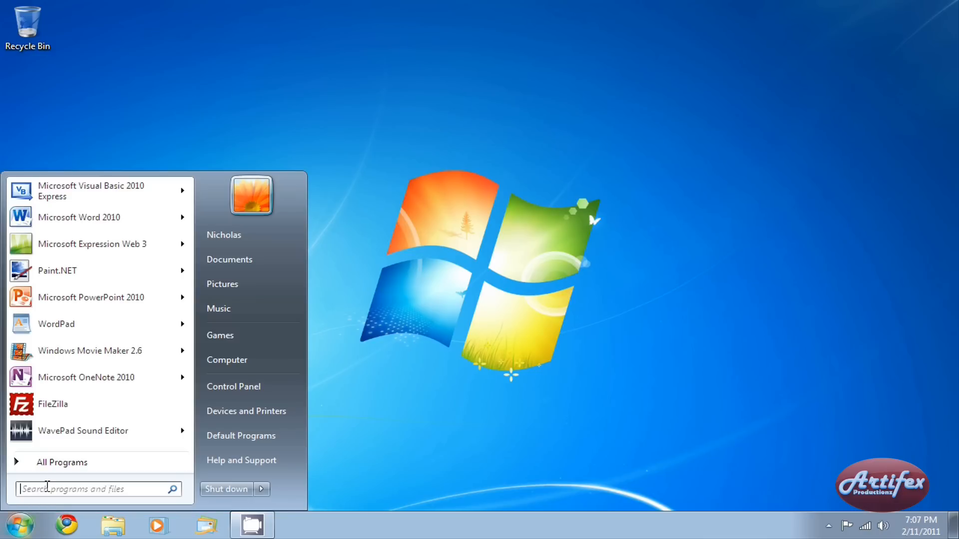
{"action": "type", "text": "Service"}
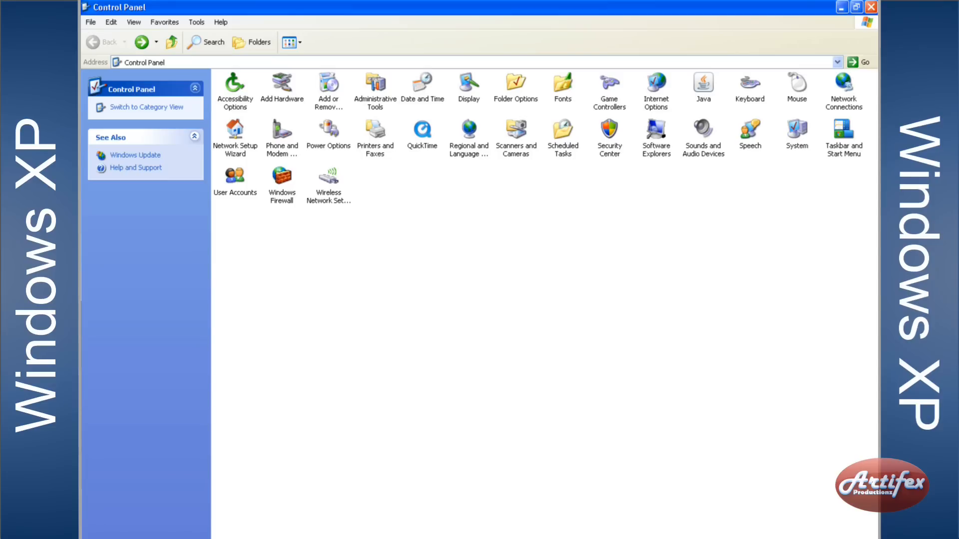
{"action": "left_click", "coordinate": [374, 89]}
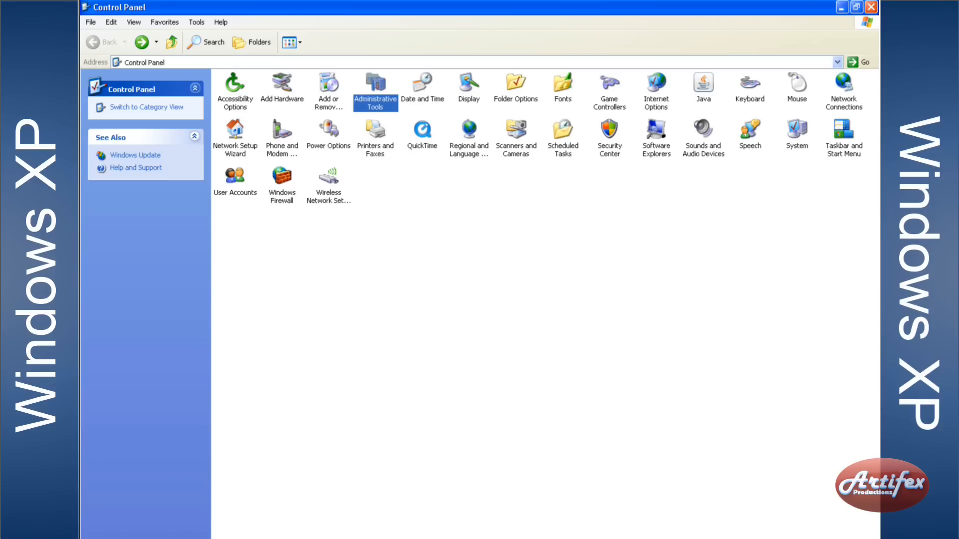
{"action": "double_click", "coordinate": [375, 89]}
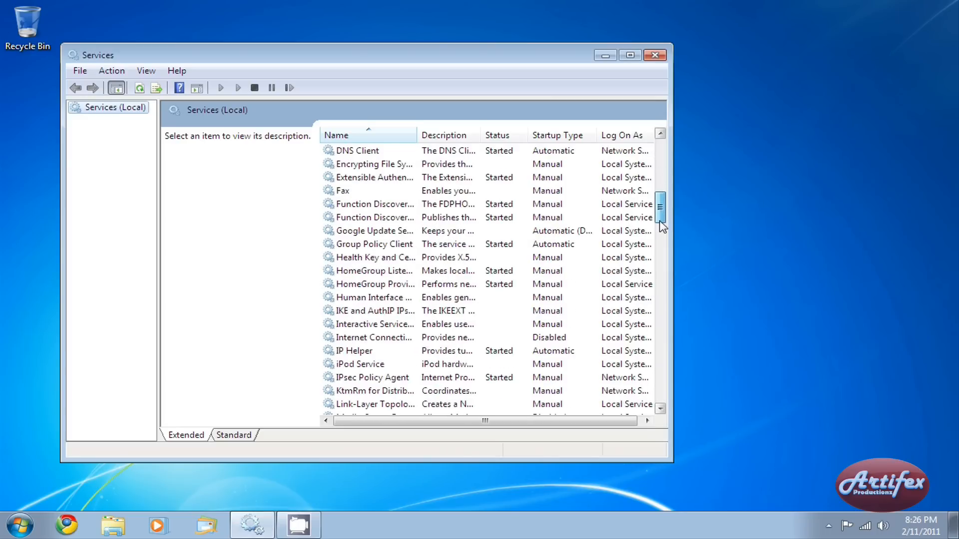
Stop the Office Software Protection Platform service from its Properties dialog and confirm
{"action": "scroll", "scroll_direction": "down", "scroll_amount": 3}
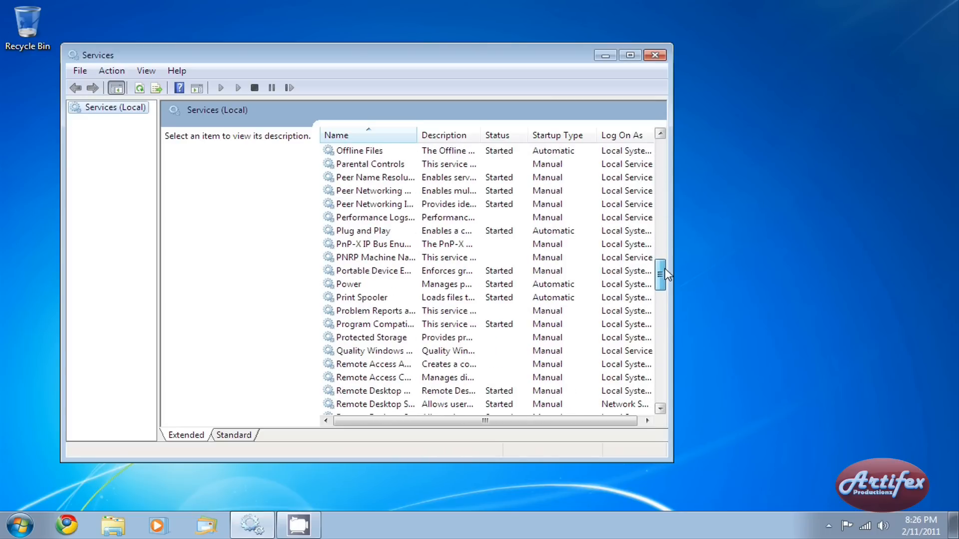
{"action": "scroll", "scroll_direction": "down", "scroll_amount": 3}
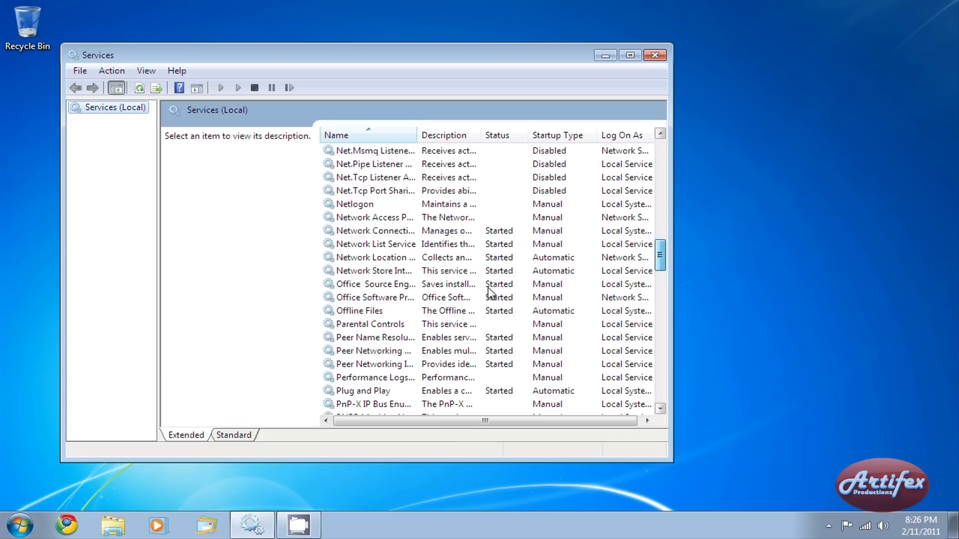
{"action": "left_click", "coordinate": [375, 297]}
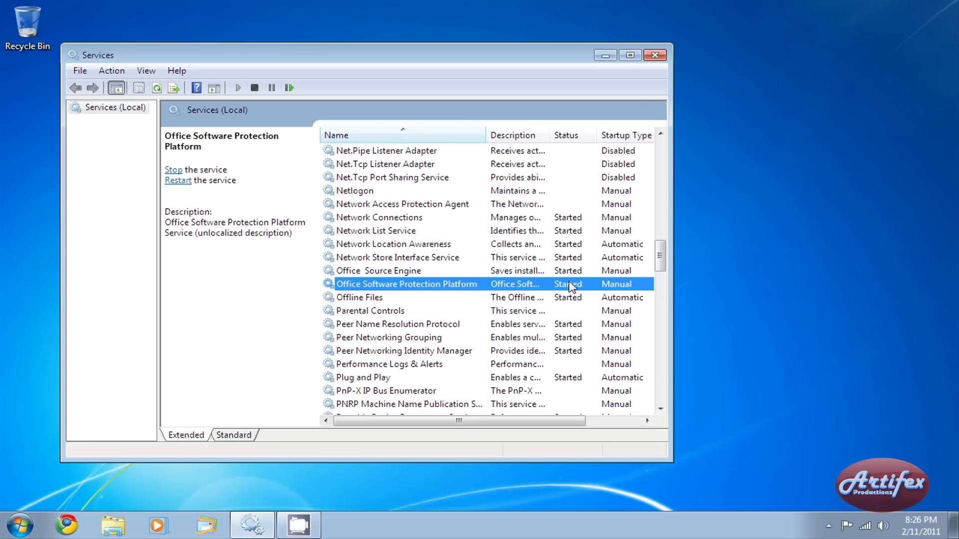
{"action": "mouse_move", "coordinate": [579, 295]}
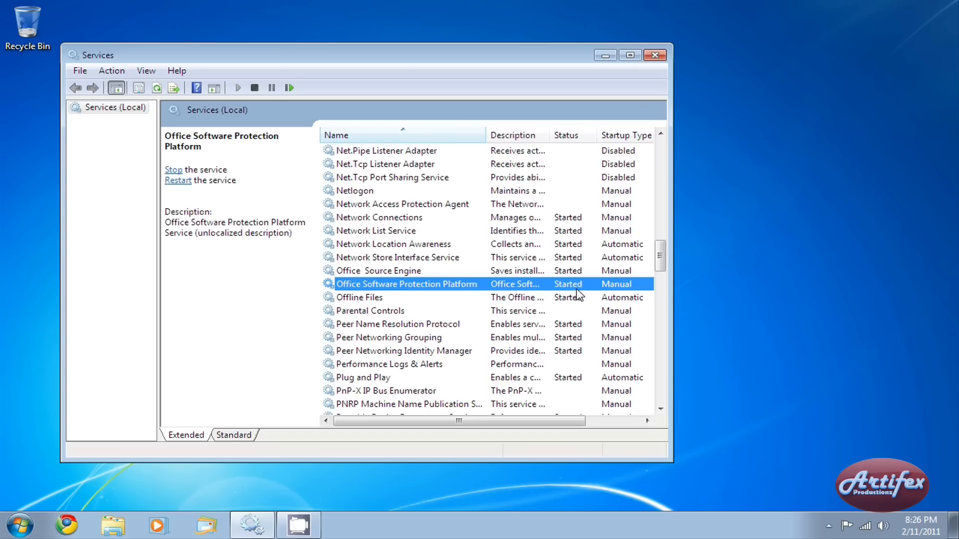
{"action": "double_click", "coordinate": [406, 284]}
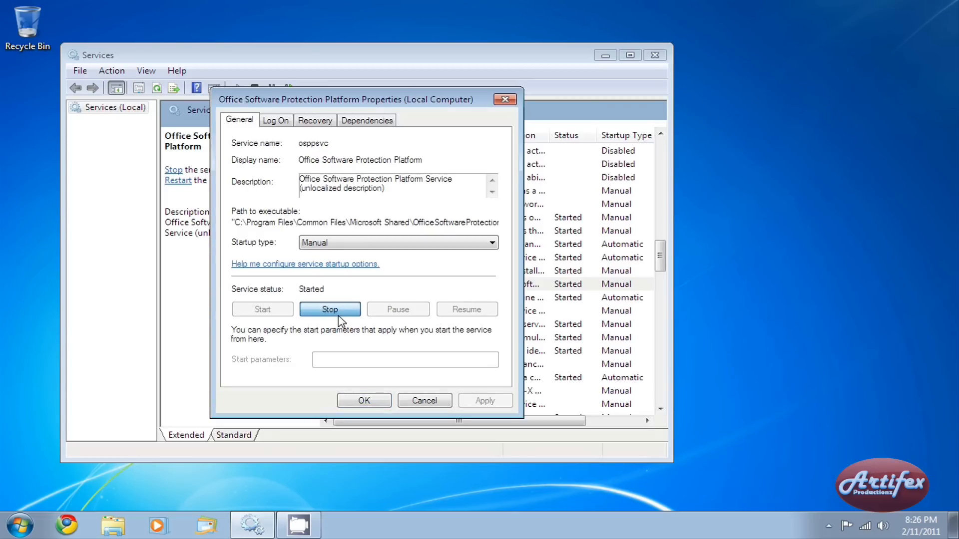
{"action": "left_click", "coordinate": [329, 309]}
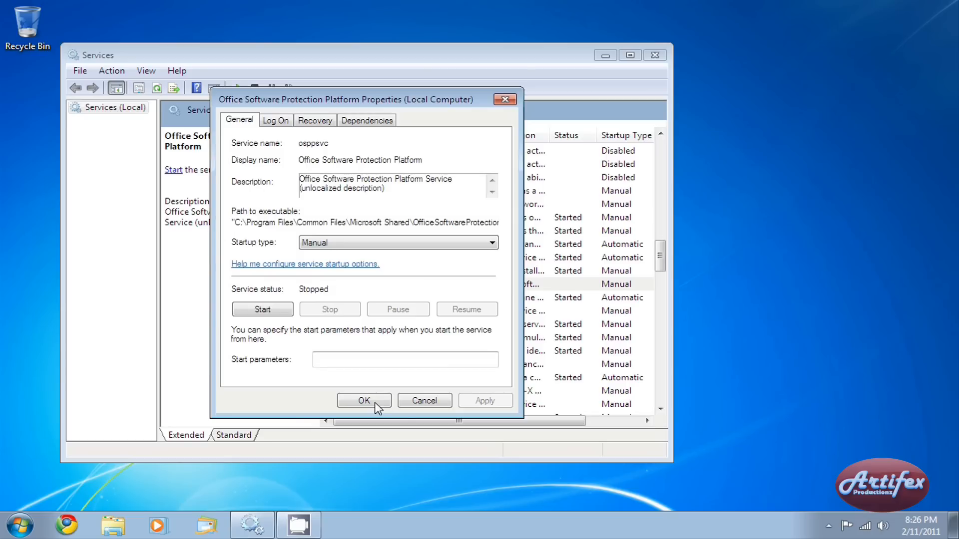
{"action": "left_click", "coordinate": [364, 401]}
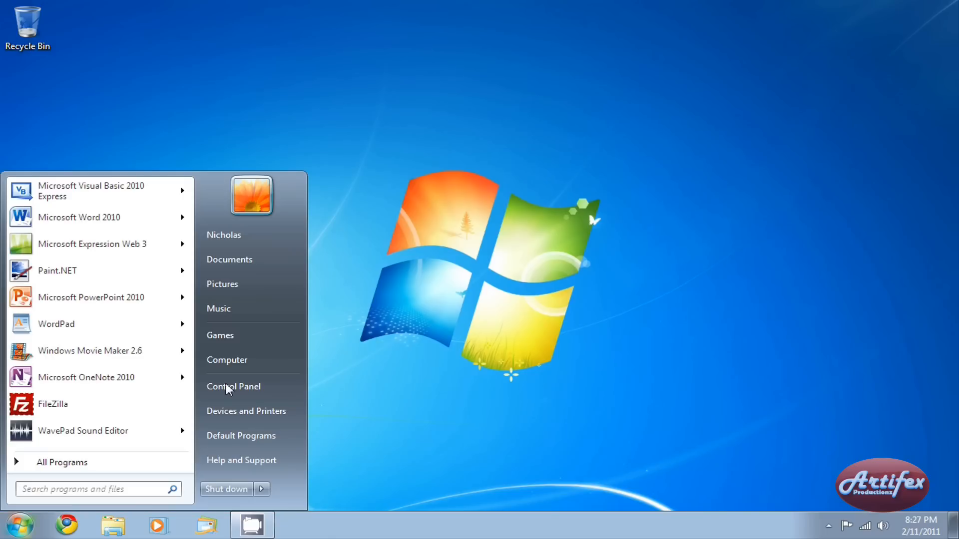
Copy the OfficeSoftwareProtectionPlatform folder found in C:\ProgramData\Microsoft
{"action": "left_click", "coordinate": [227, 360]}
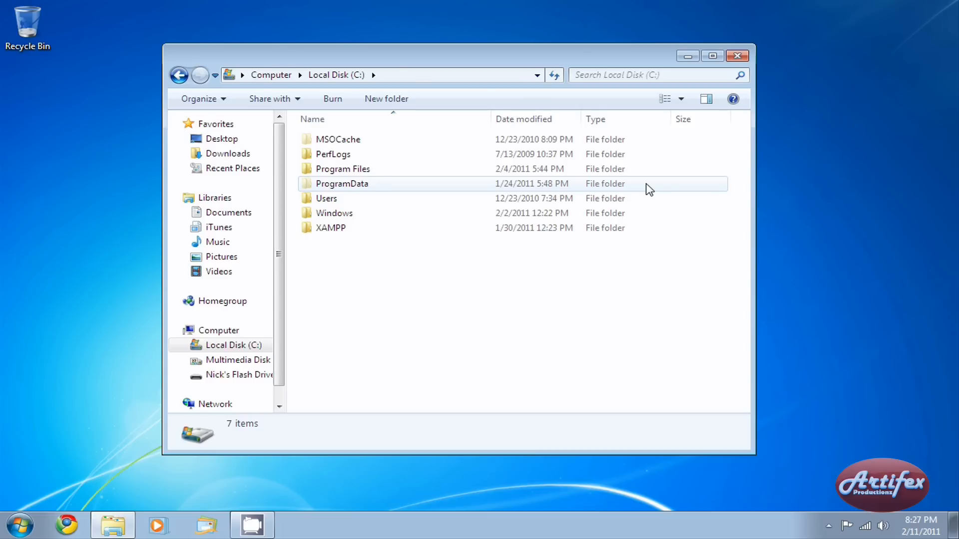
{"action": "double_click", "coordinate": [342, 184]}
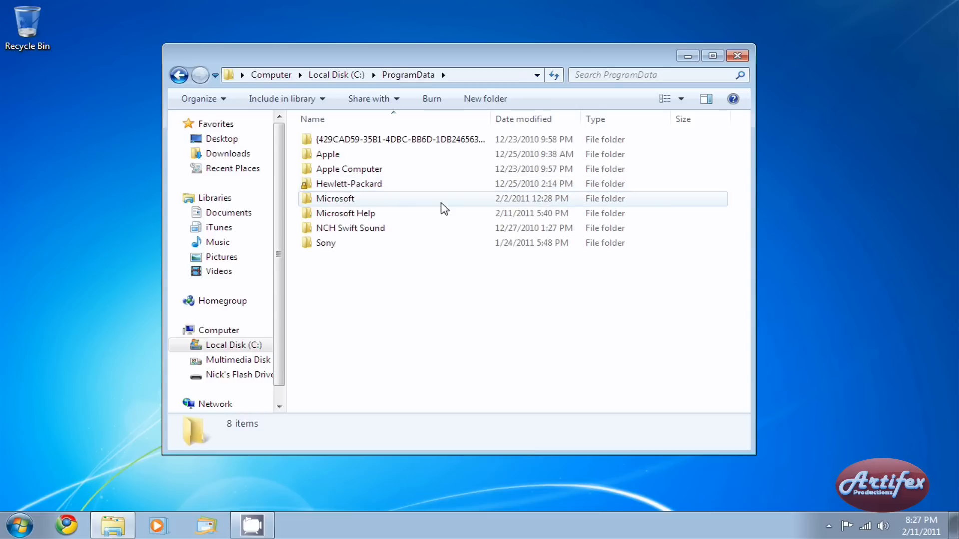
{"action": "double_click", "coordinate": [335, 198]}
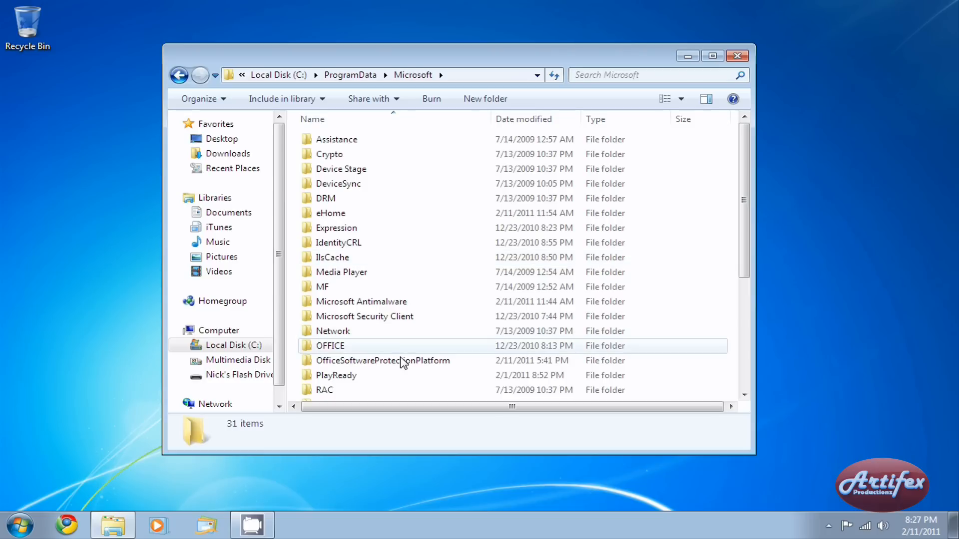
{"action": "left_click", "coordinate": [383, 360]}
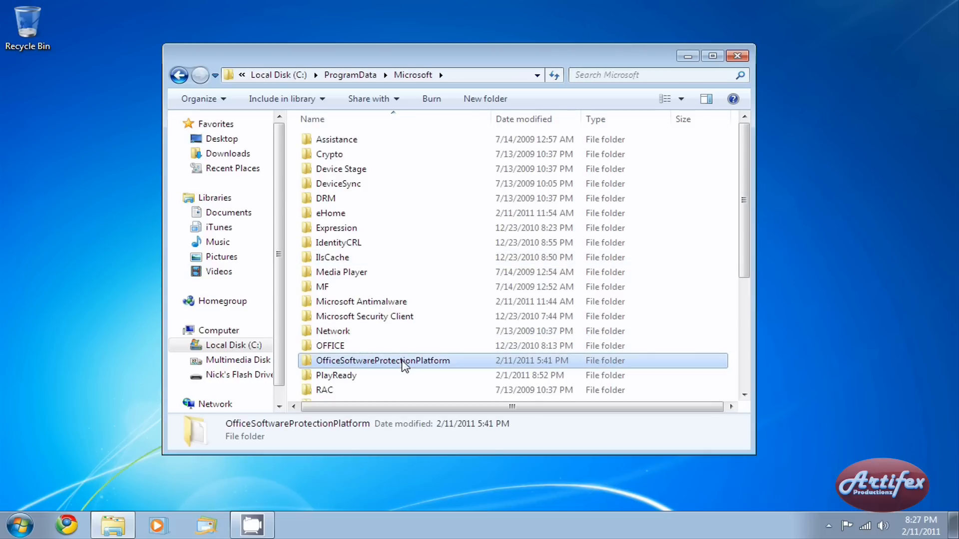
{"action": "right_click", "coordinate": [383, 361]}
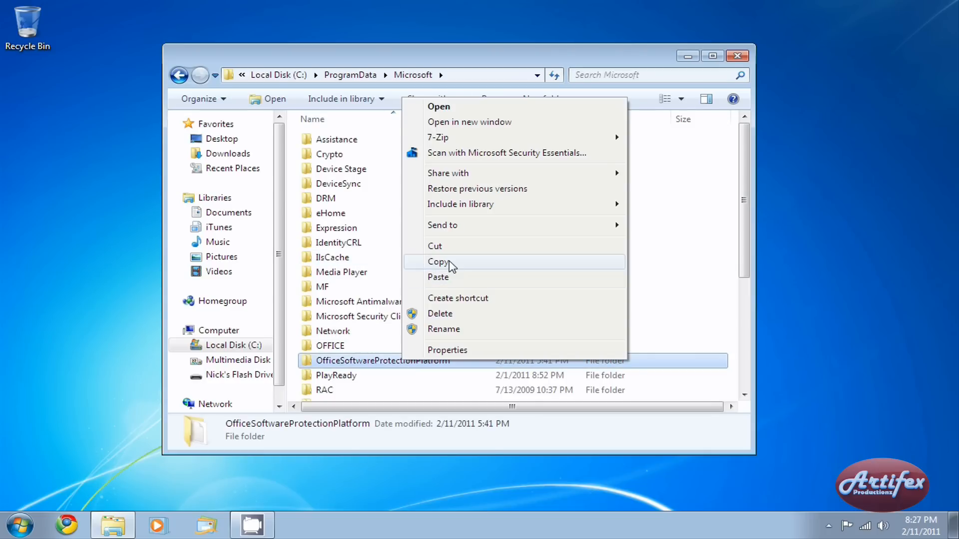
{"action": "left_click", "coordinate": [439, 262]}
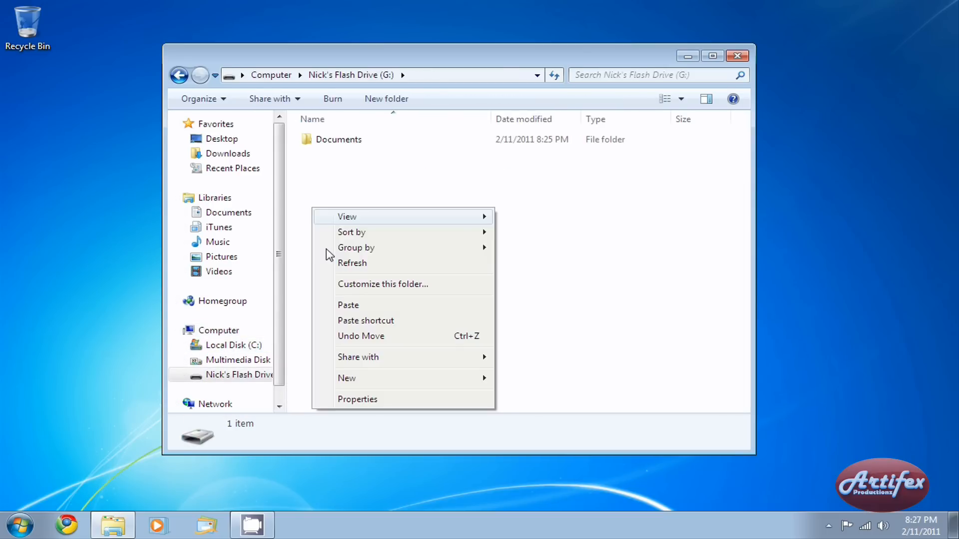
Paste the OfficeSoftwareProtectionPlatform folder onto the flash drive beside Documents and close Explorer
{"action": "left_click", "coordinate": [347, 306]}
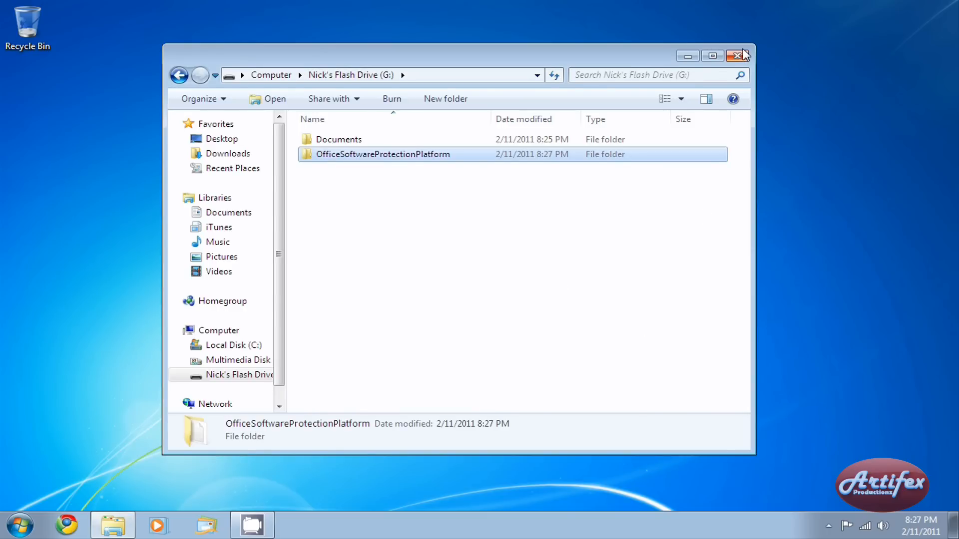
{"action": "left_click", "coordinate": [736, 56]}
{"action": "type", "text": "Services"}
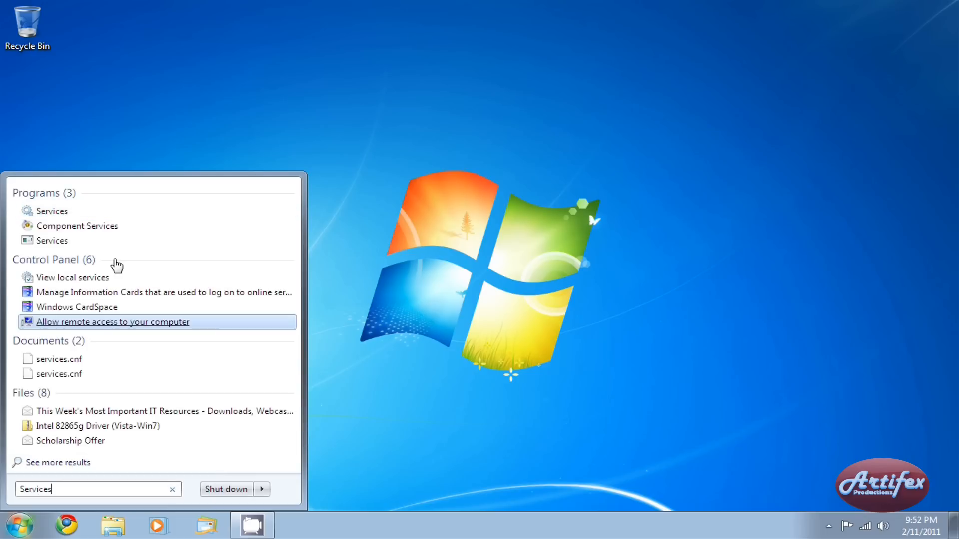
{"action": "left_click", "coordinate": [141, 223]}
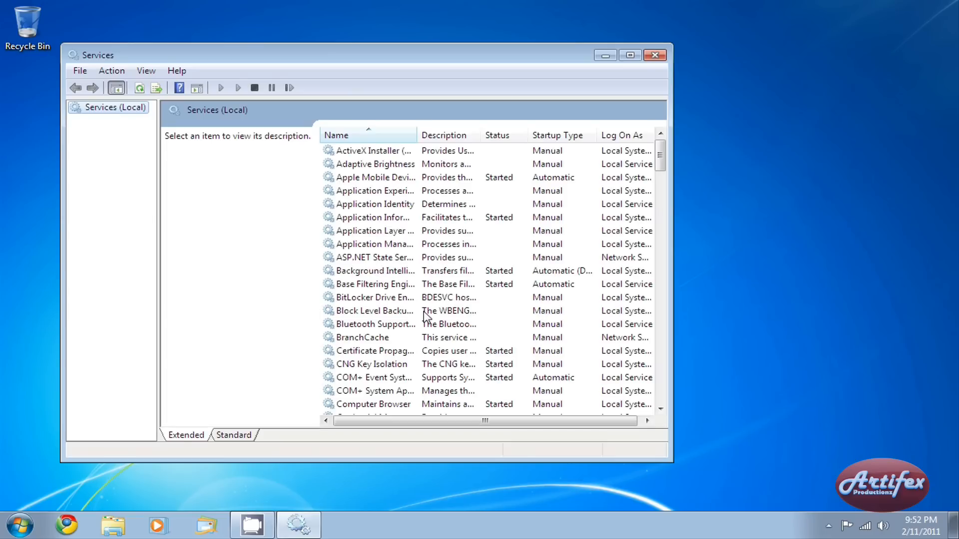
{"action": "scroll", "scroll_direction": "down", "scroll_amount": 3}
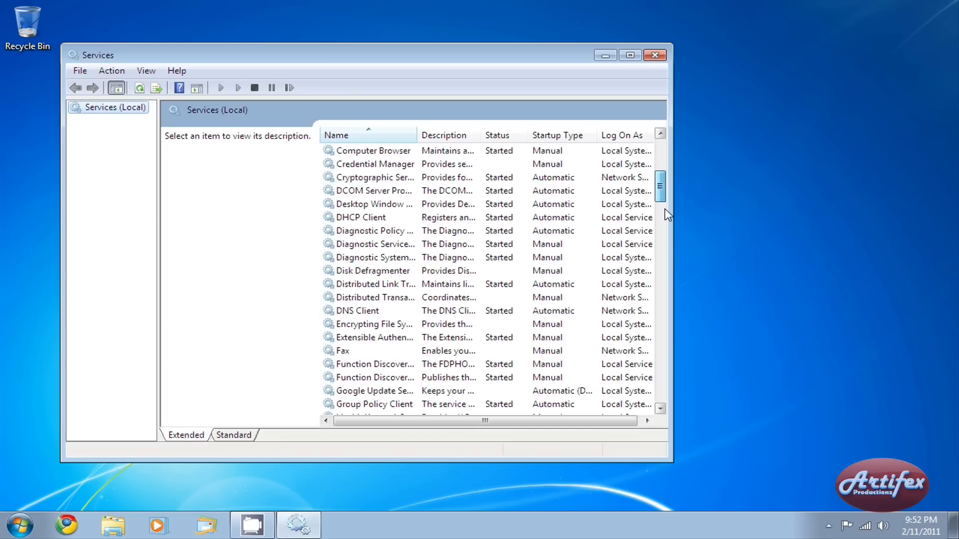
{"action": "scroll", "scroll_direction": "down", "scroll_amount": 3}
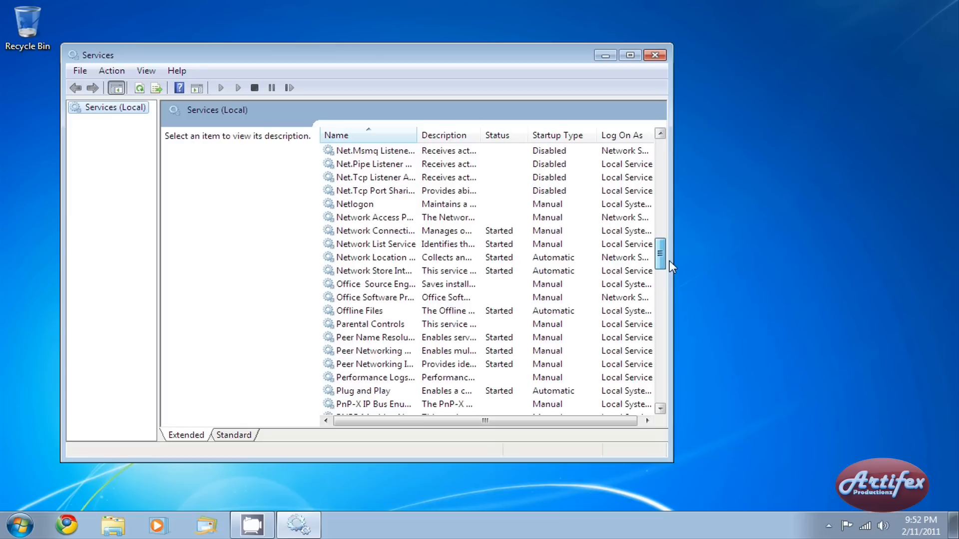
{"action": "left_click", "coordinate": [374, 297]}
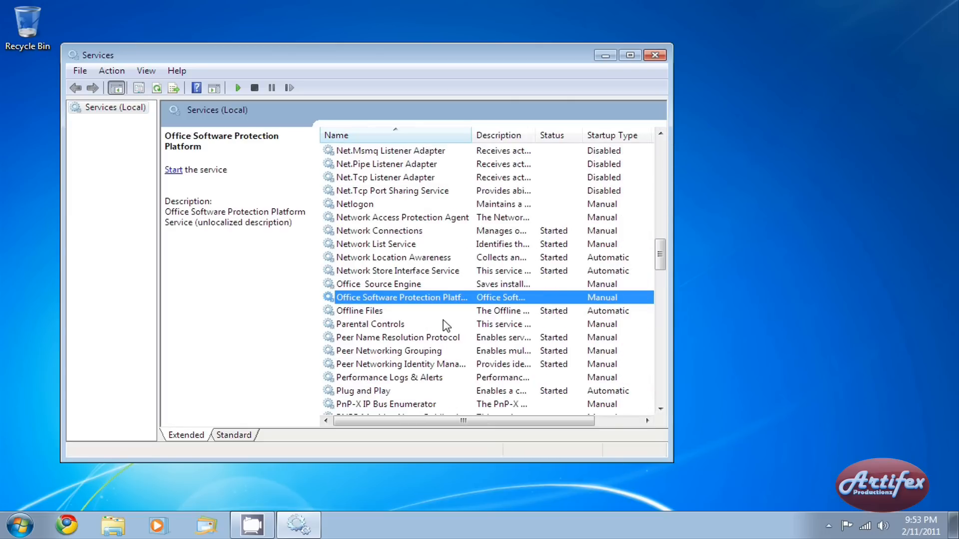
{"action": "double_click", "coordinate": [402, 297]}
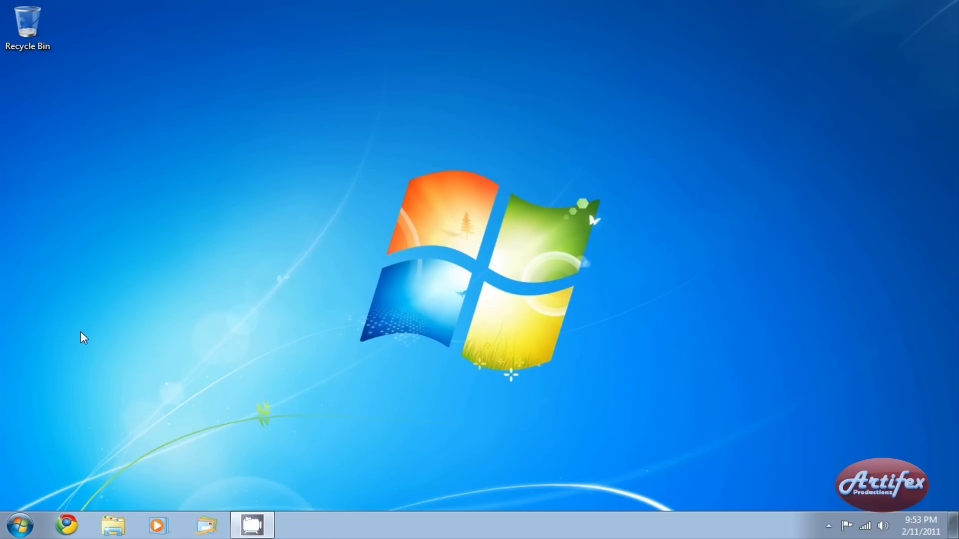
Browse from Computer to Multimedia Disk (D:) and bring up actions for the backup folder
{"action": "left_click", "coordinate": [19, 525]}
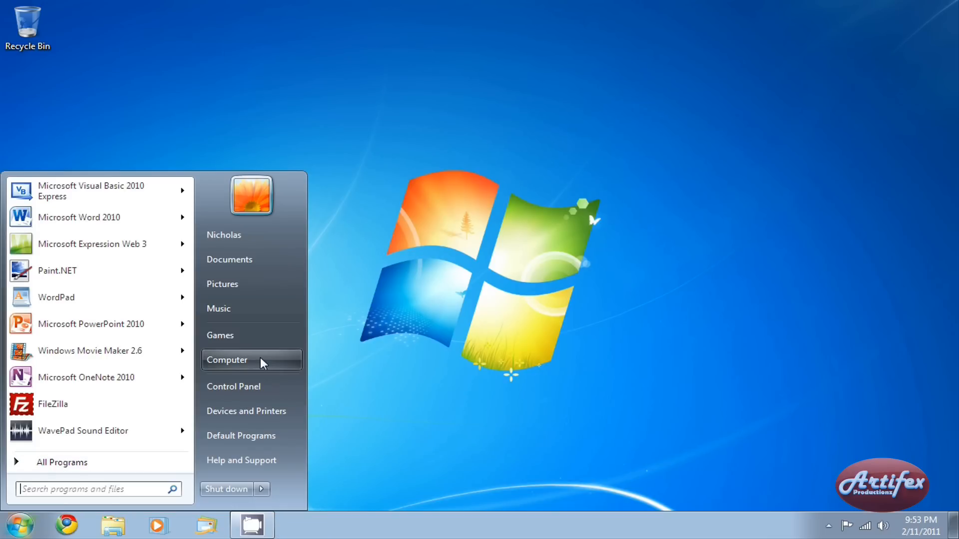
{"action": "left_click", "coordinate": [227, 359]}
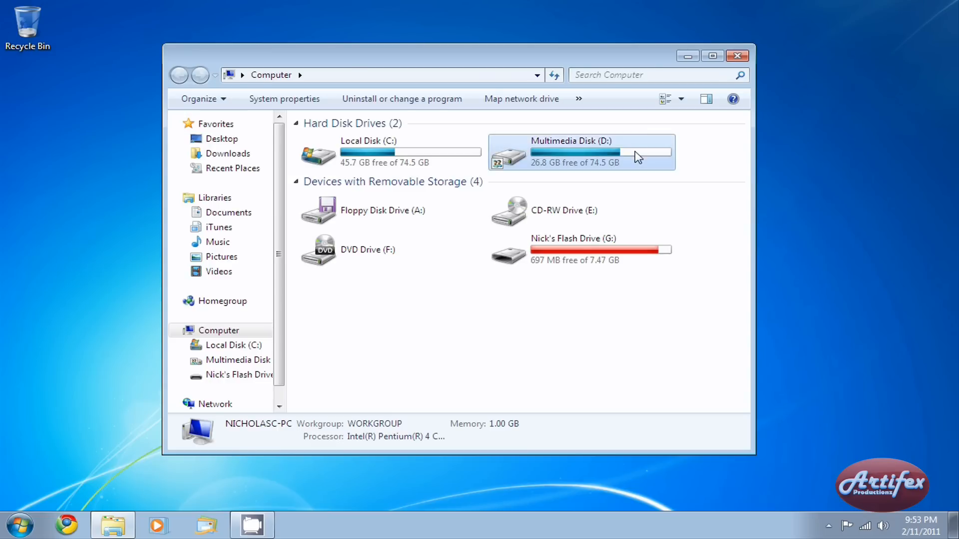
{"action": "double_click", "coordinate": [579, 152]}
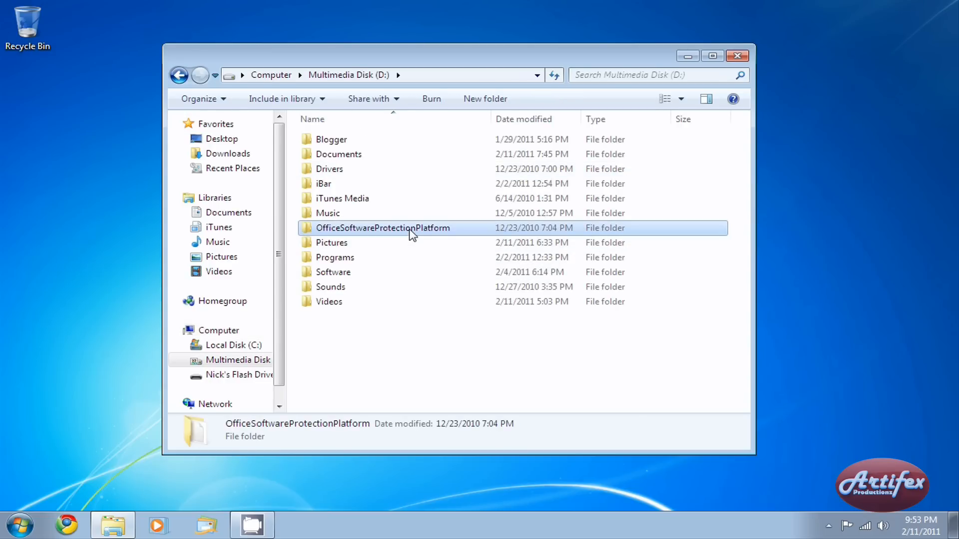
{"action": "right_click", "coordinate": [384, 227]}
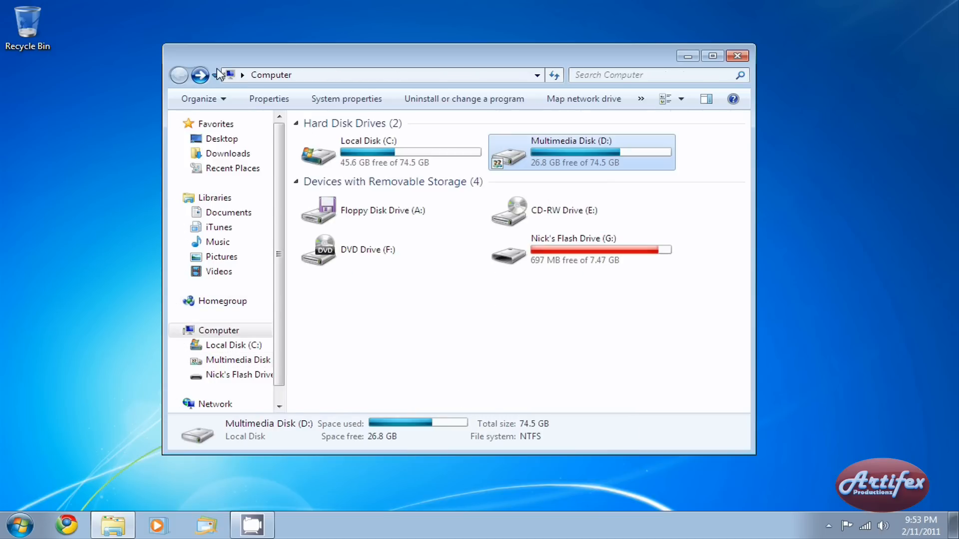
Browse into Local Disk (C:) > ProgramData > Microsoft
{"action": "left_click", "coordinate": [383, 152]}
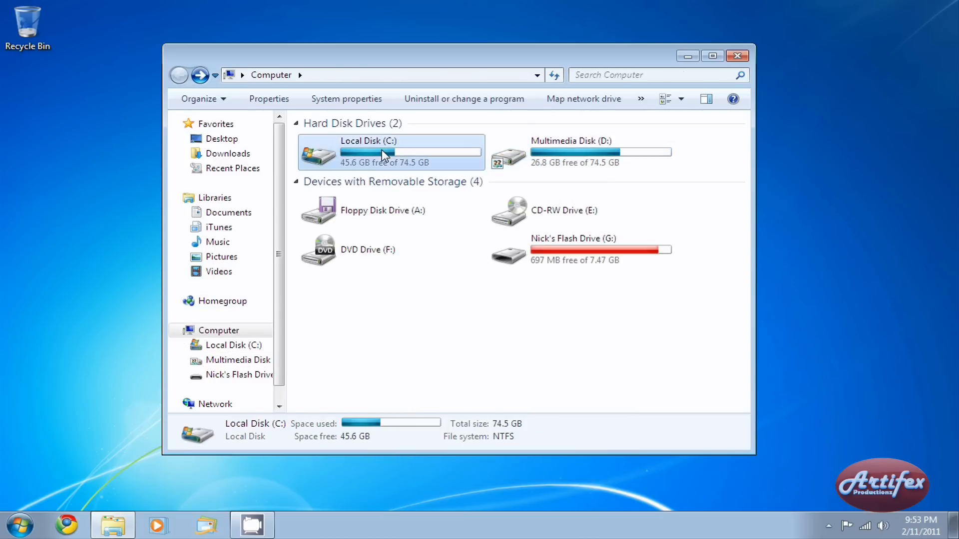
{"action": "double_click", "coordinate": [380, 152]}
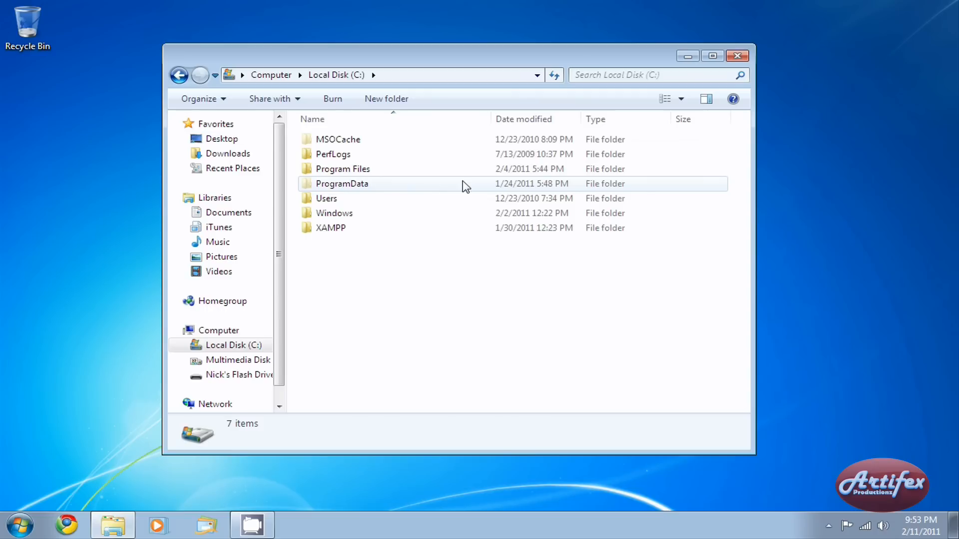
{"action": "mouse_move", "coordinate": [446, 187]}
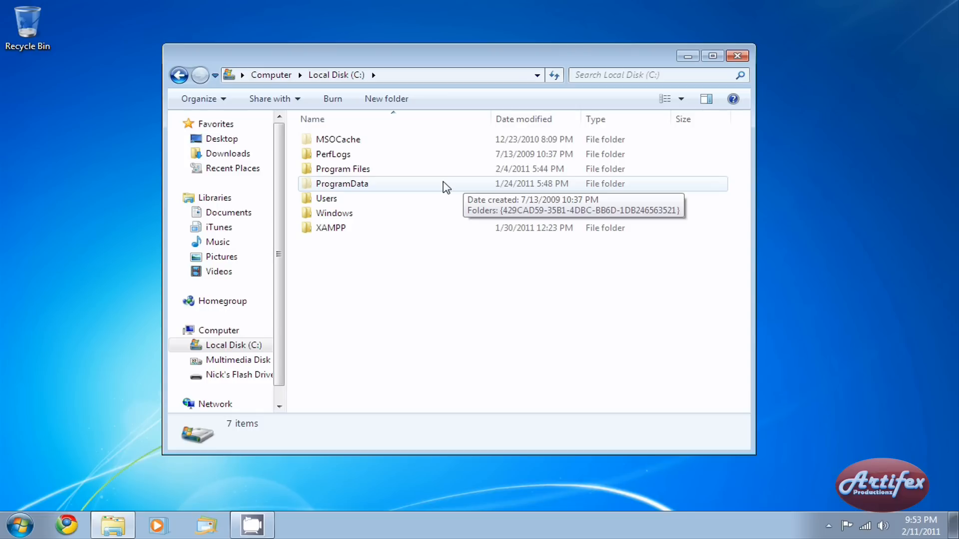
{"action": "double_click", "coordinate": [341, 184]}
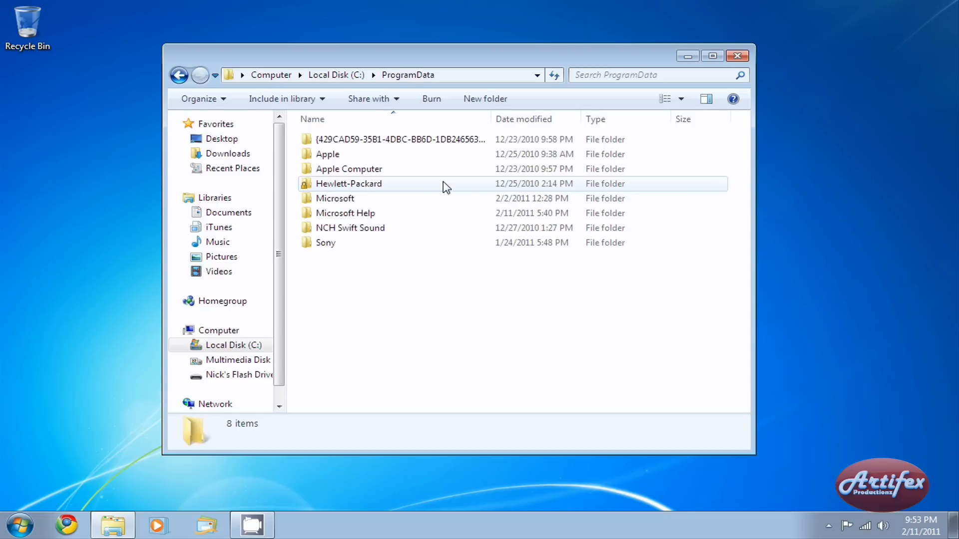
{"action": "left_click", "coordinate": [335, 198]}
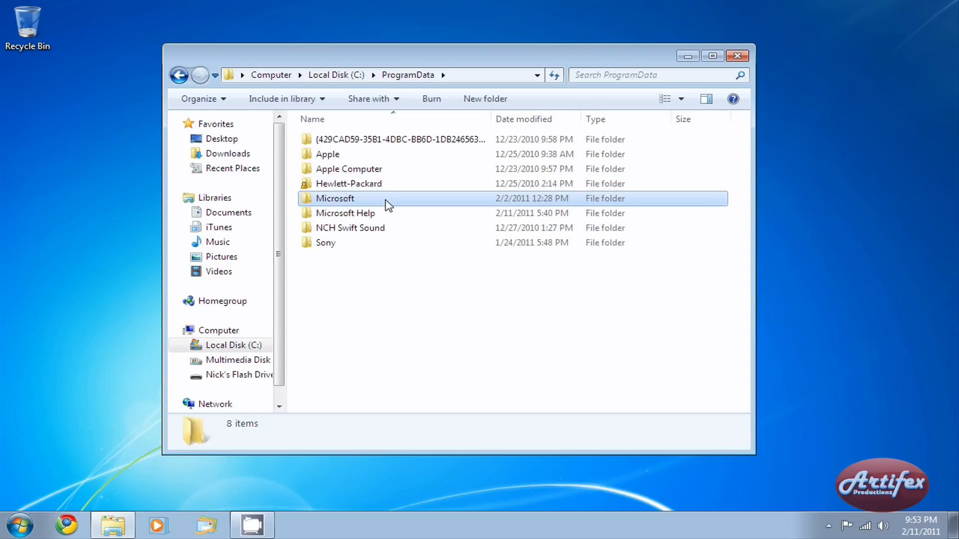
{"action": "double_click", "coordinate": [336, 198]}
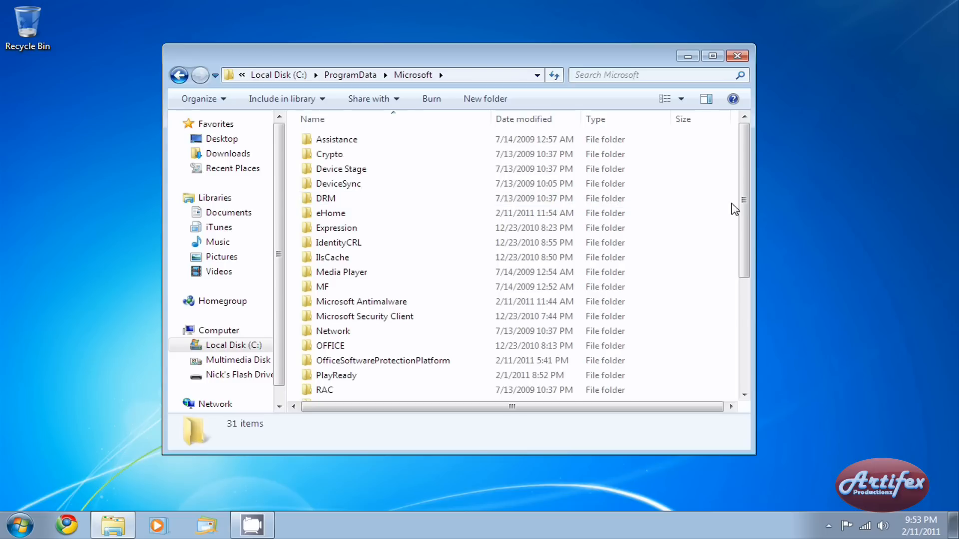
Paste the backup folder here, merging folders, skipping tokens.dat, with administrator permission
{"action": "right_click", "coordinate": [735, 208]}
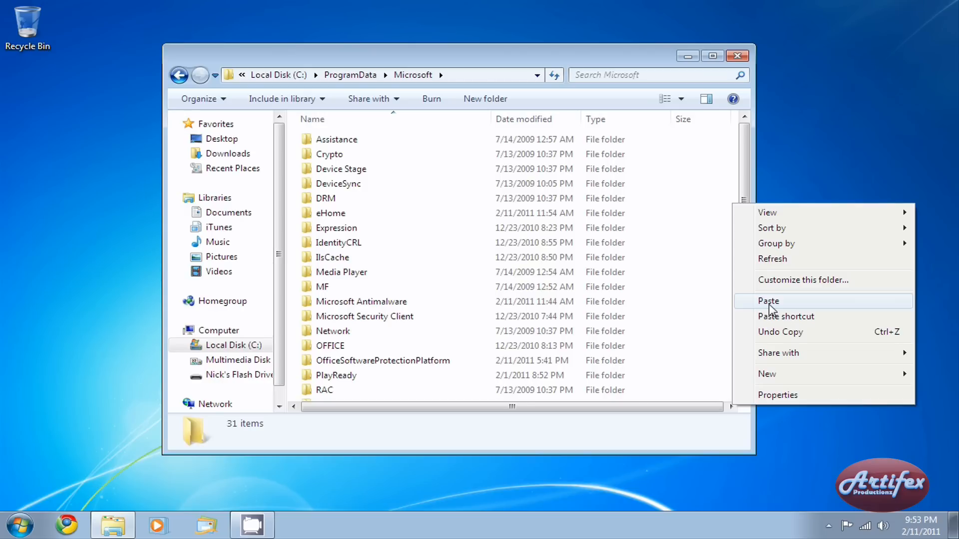
{"action": "left_click", "coordinate": [768, 301]}
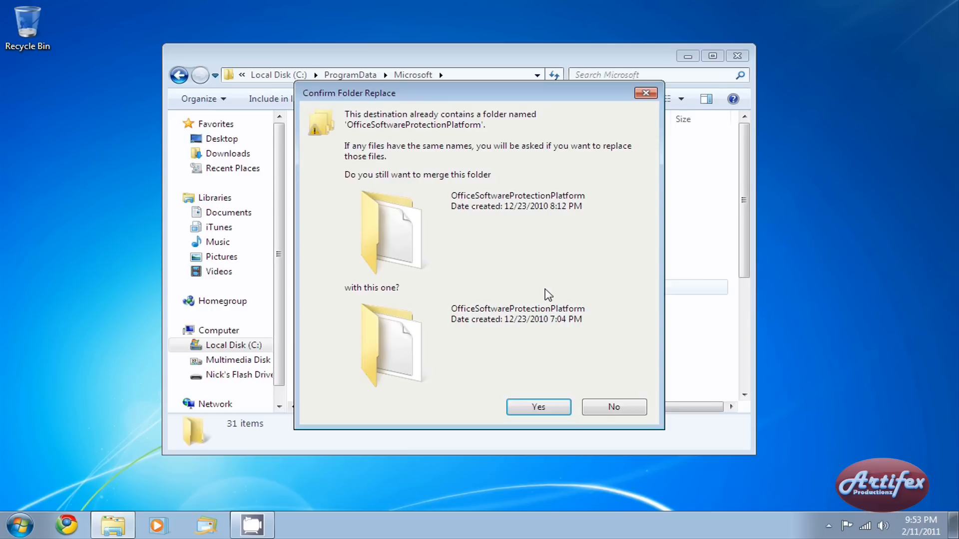
{"action": "left_click", "coordinate": [537, 406]}
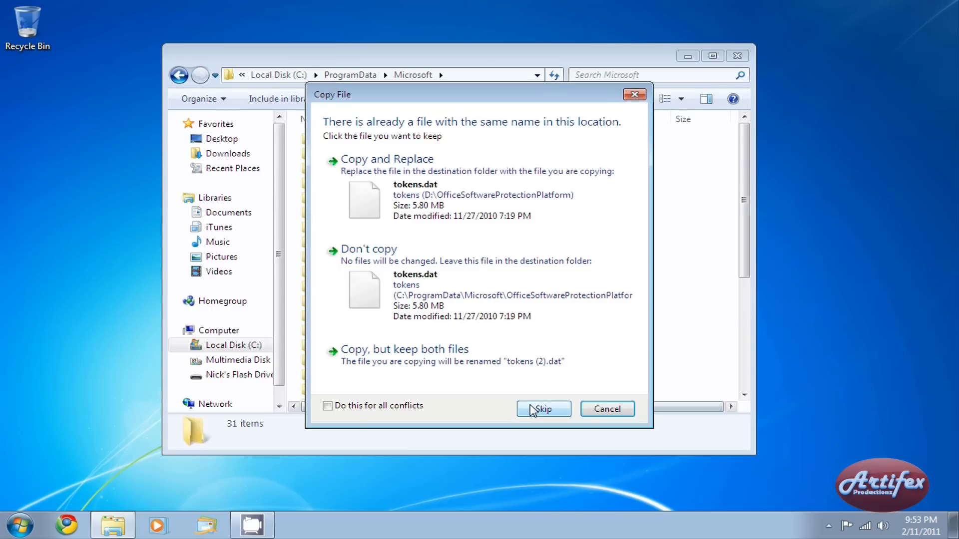
{"action": "left_click", "coordinate": [328, 406]}
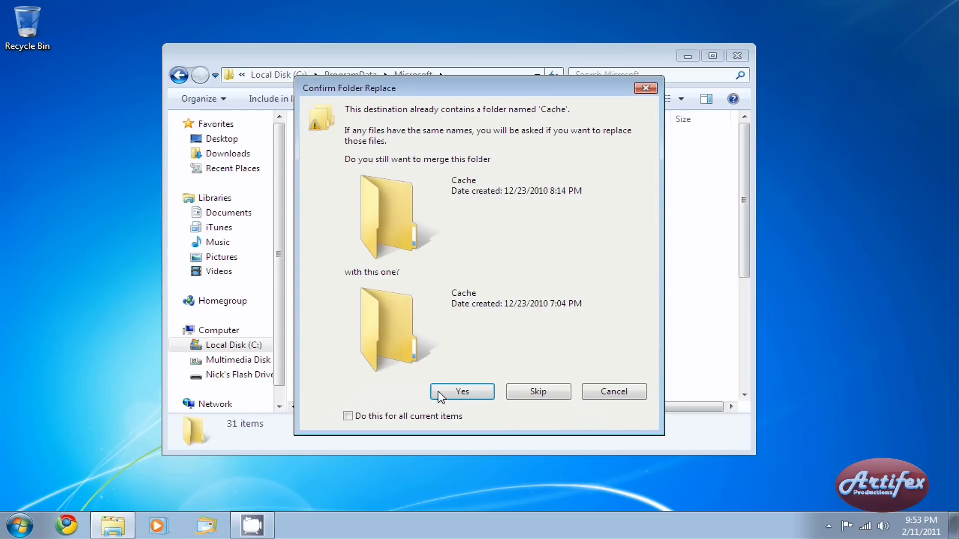
{"action": "left_click", "coordinate": [461, 392]}
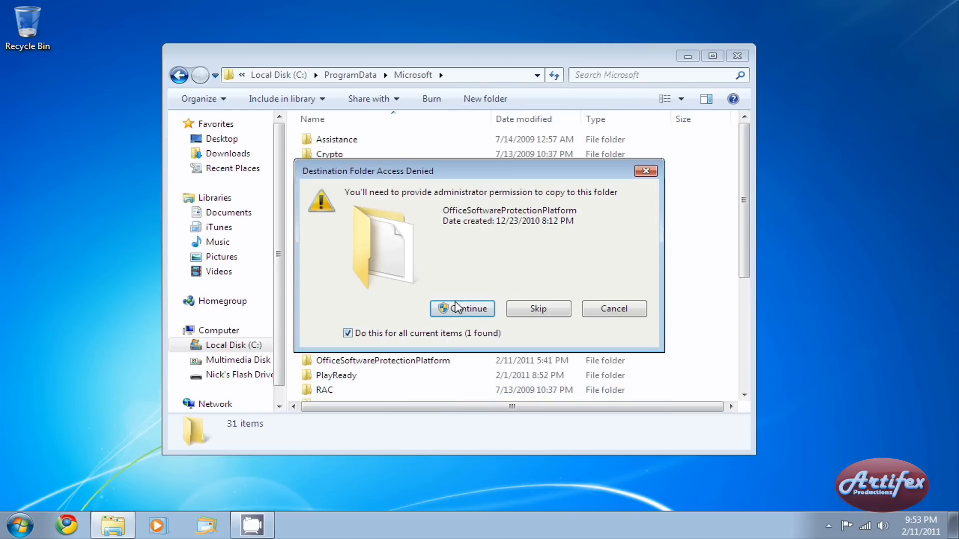
{"action": "left_click", "coordinate": [461, 308]}
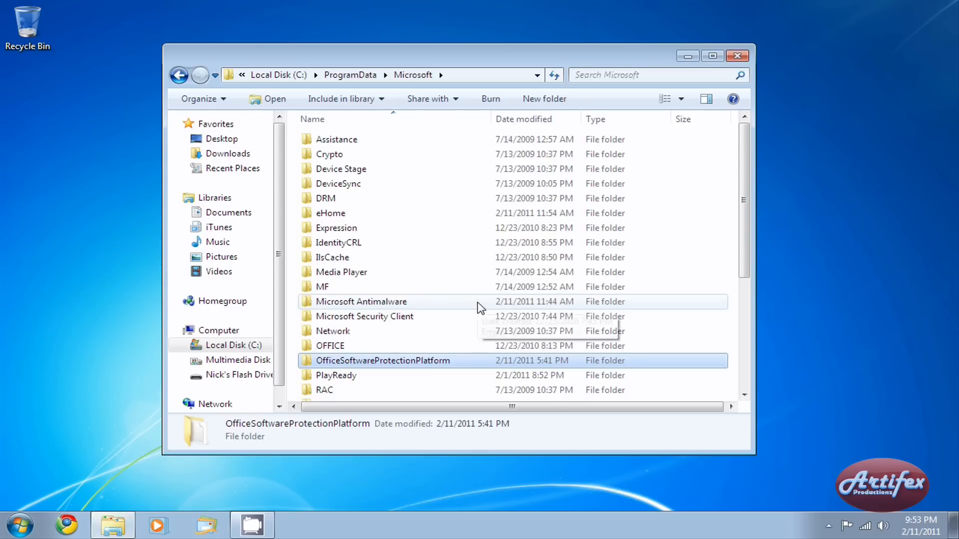
Launch Microsoft Word 2010 from the Start menu
{"action": "left_click", "coordinate": [18, 524]}
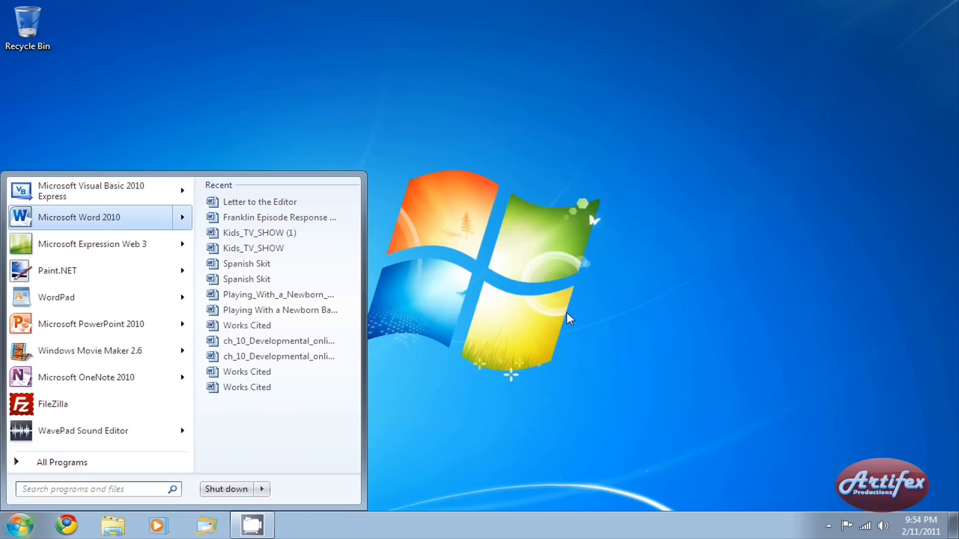
{"action": "left_click", "coordinate": [78, 217]}
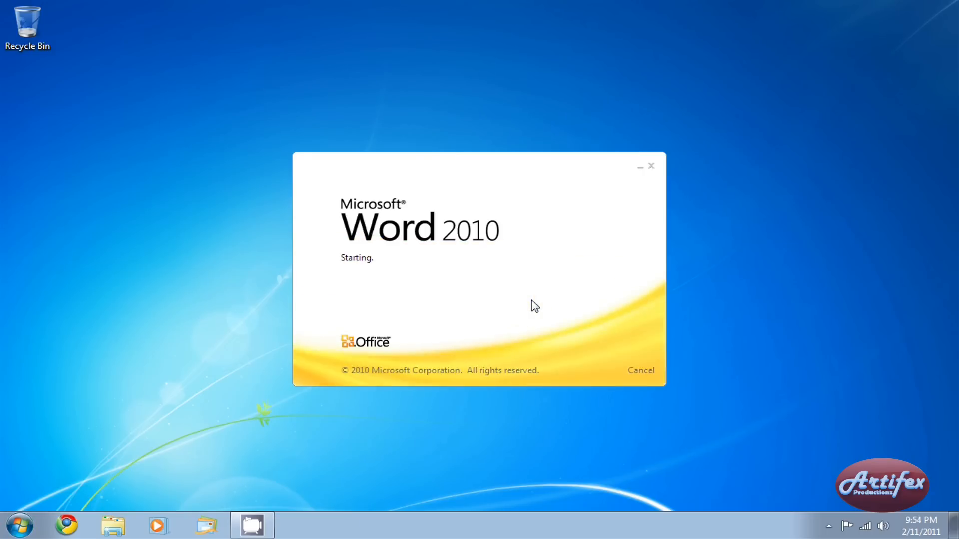